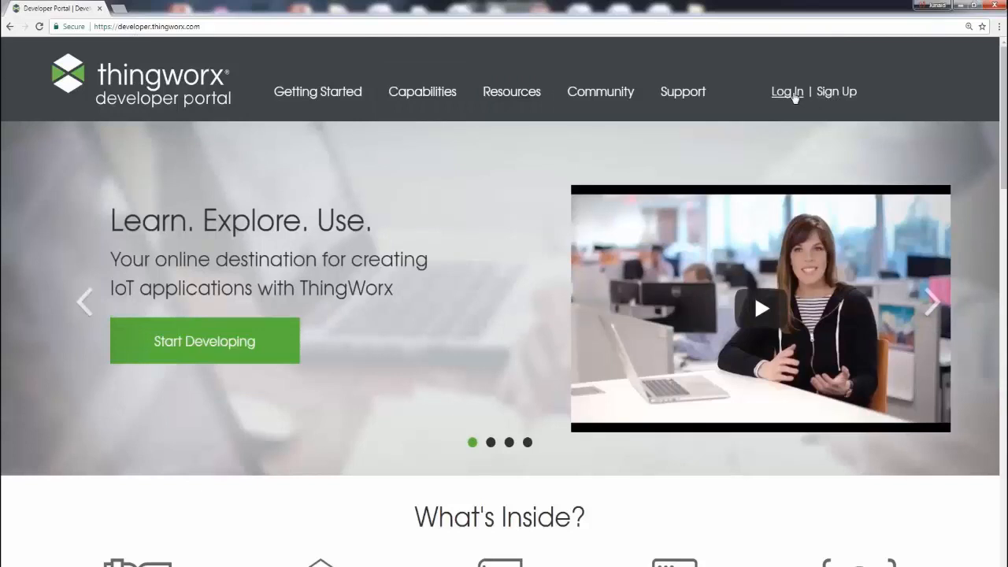
{"action": "mouse_move", "coordinate": [836, 91]}
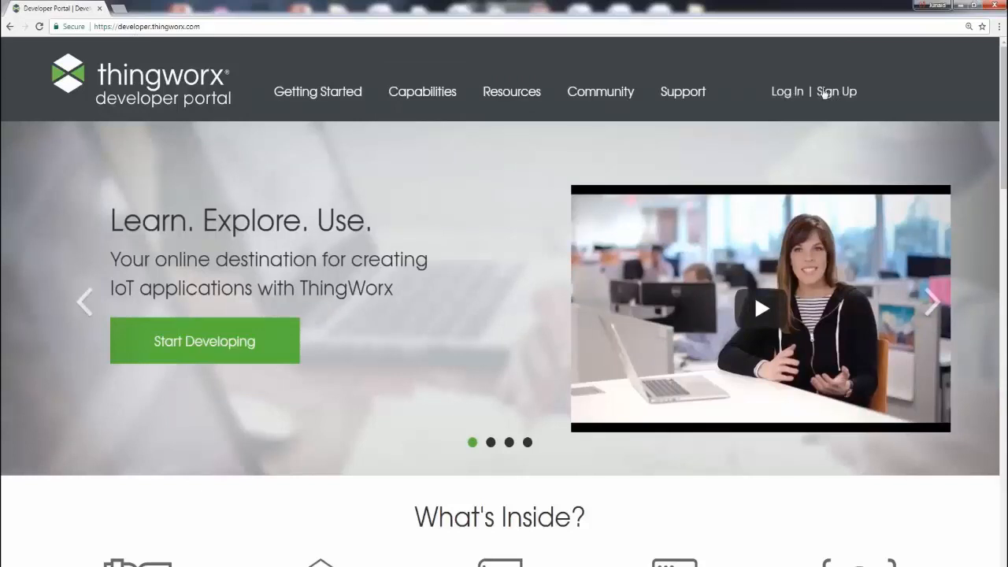
{"action": "mouse_move", "coordinate": [836, 91]}
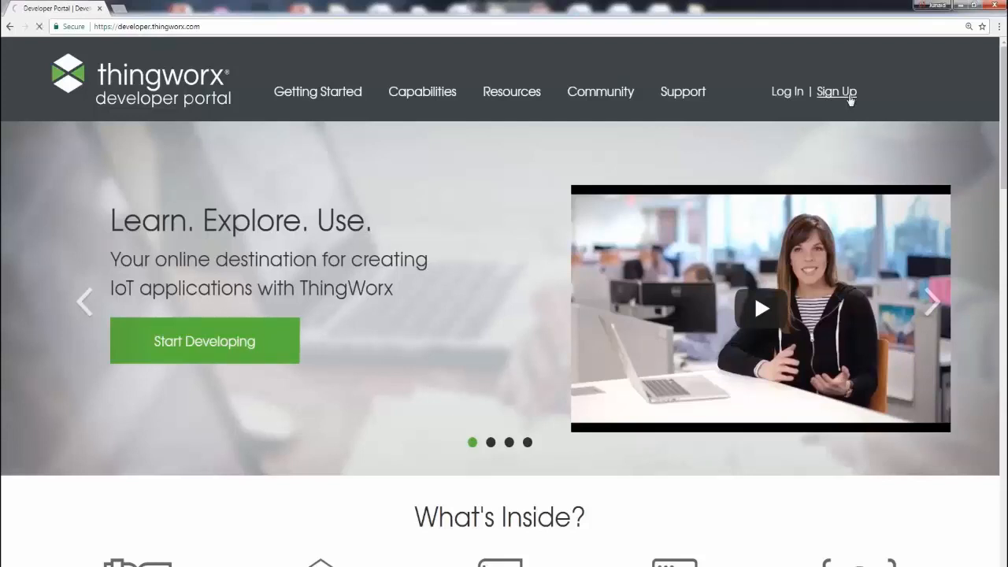
- Open the Developer Portal sign-up page and scroll through the registration form
{"action": "left_click", "coordinate": [836, 91]}
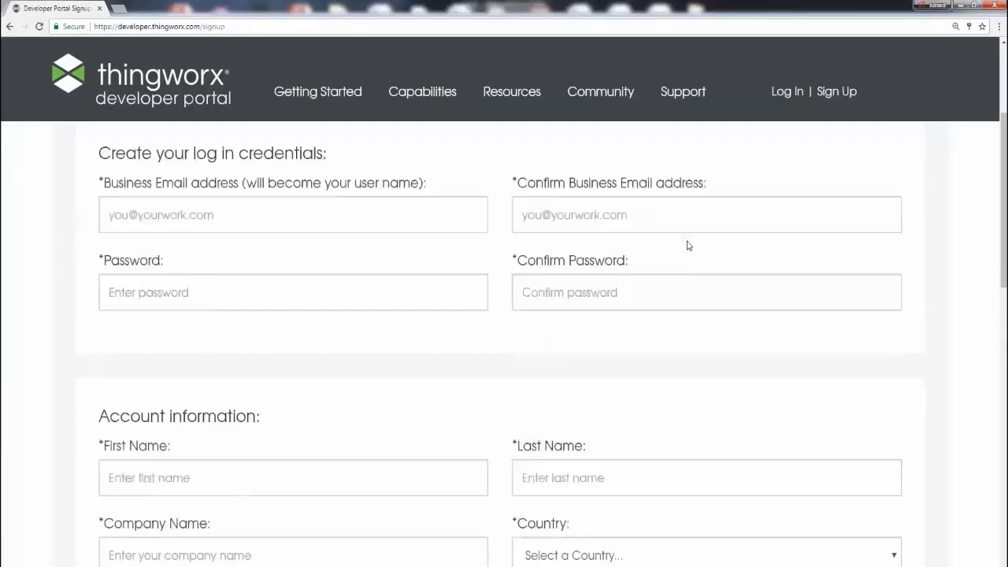
{"action": "scroll", "scroll_direction": "down", "scroll_amount": 3}
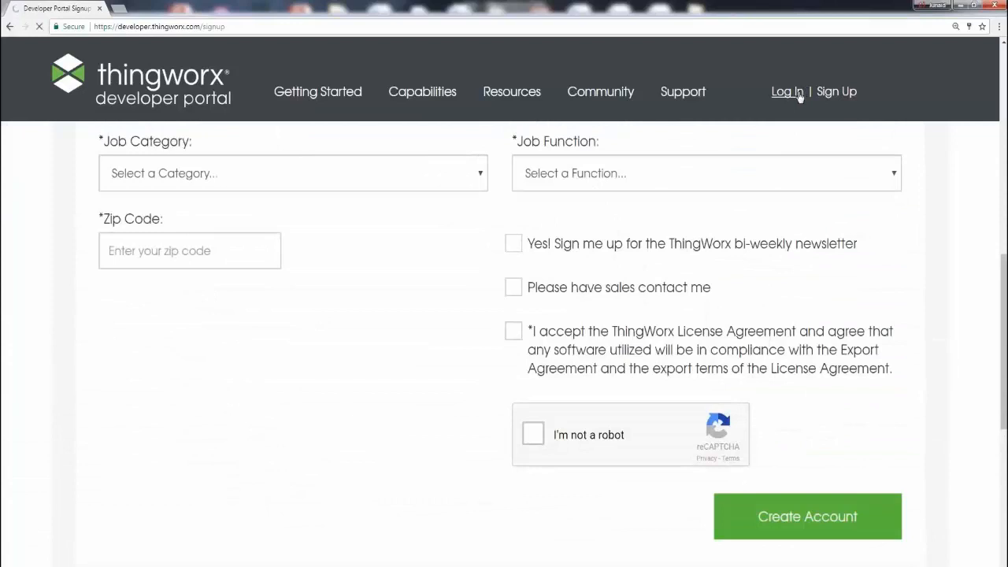
- Switch to the login page and sign in with the saved credentials
{"action": "left_click", "coordinate": [787, 91]}
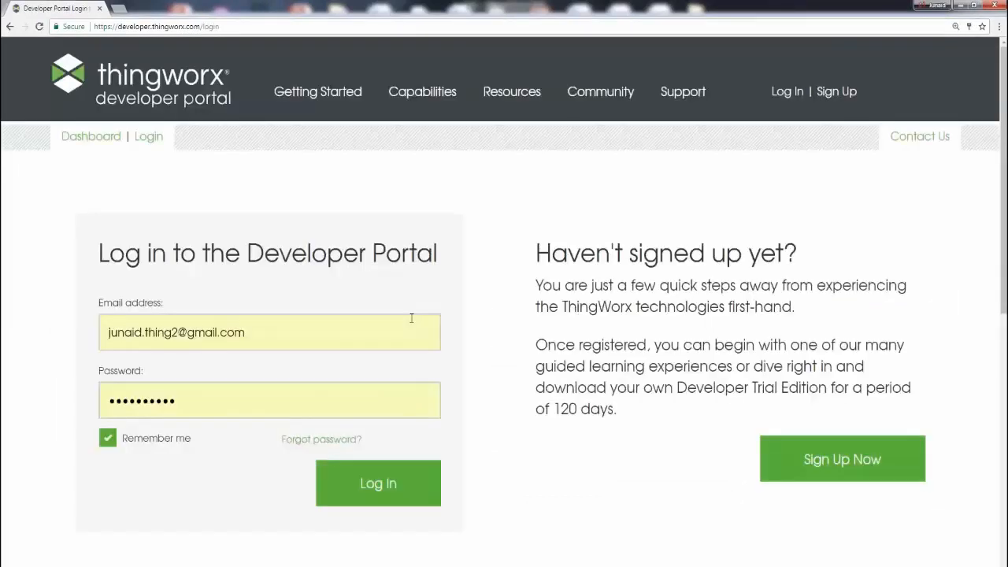
{"action": "mouse_move", "coordinate": [256, 453]}
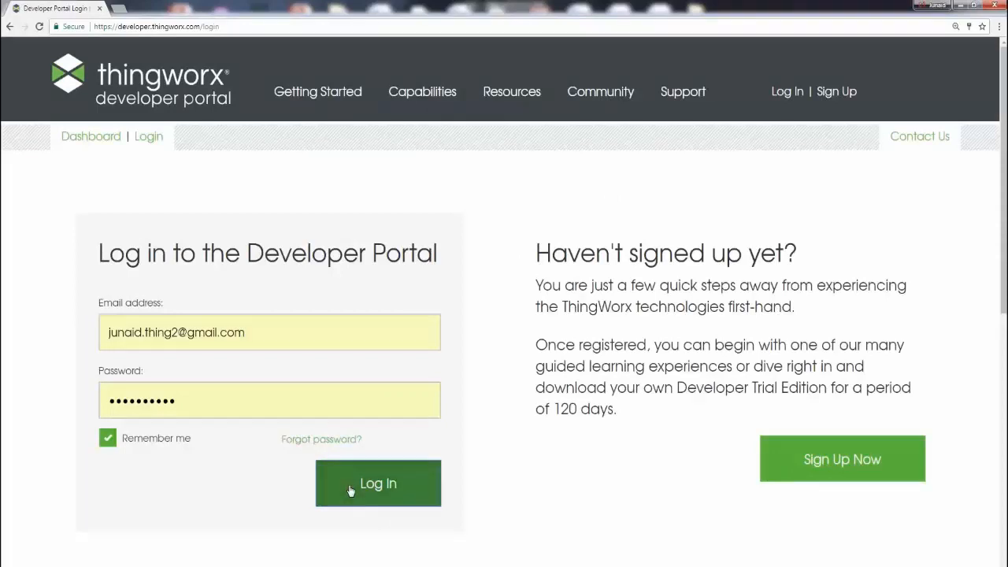
{"action": "left_click", "coordinate": [378, 482]}
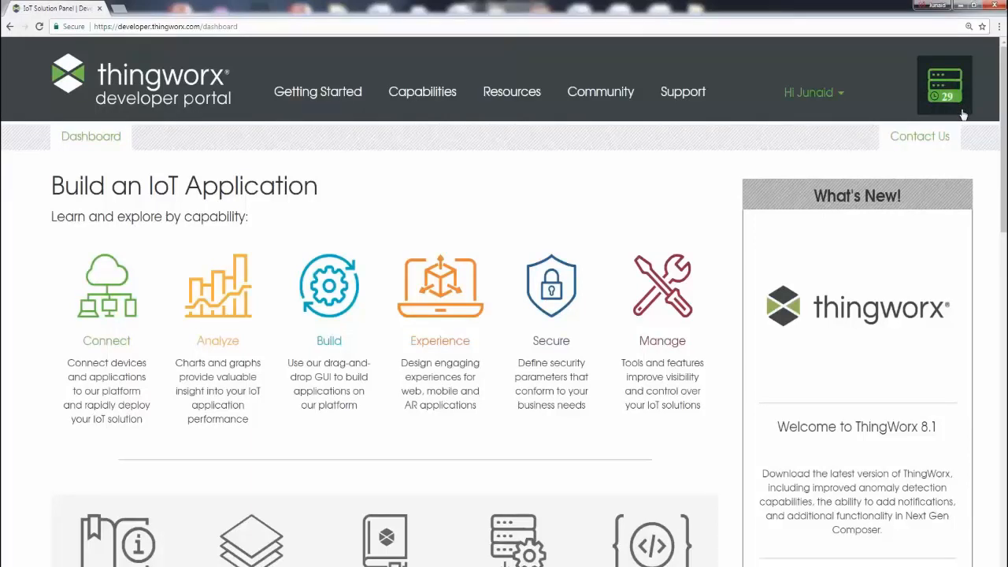
- Show the trial server details and start the stopped Foundation Server trial
{"action": "left_click", "coordinate": [944, 85]}
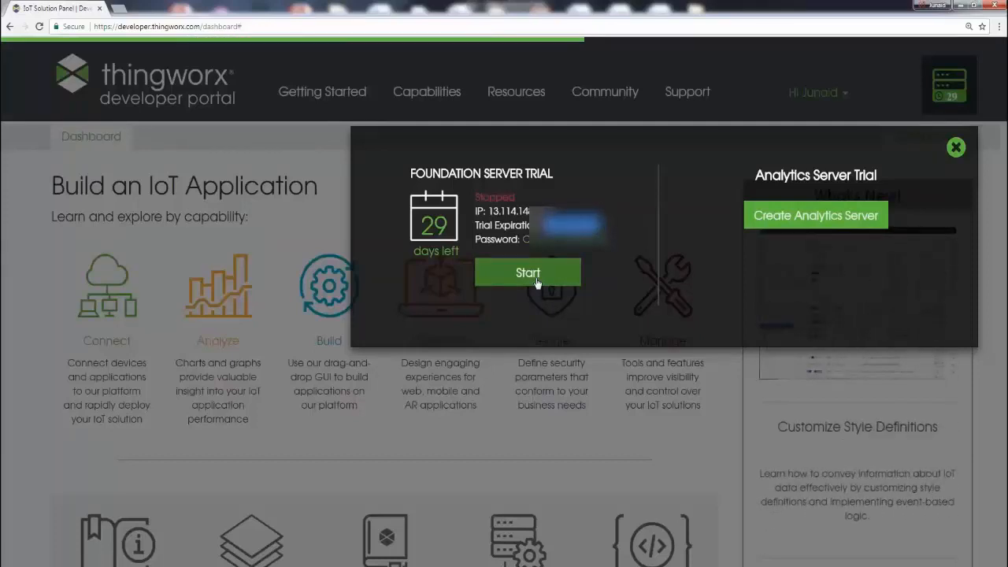
{"action": "left_click", "coordinate": [527, 272]}
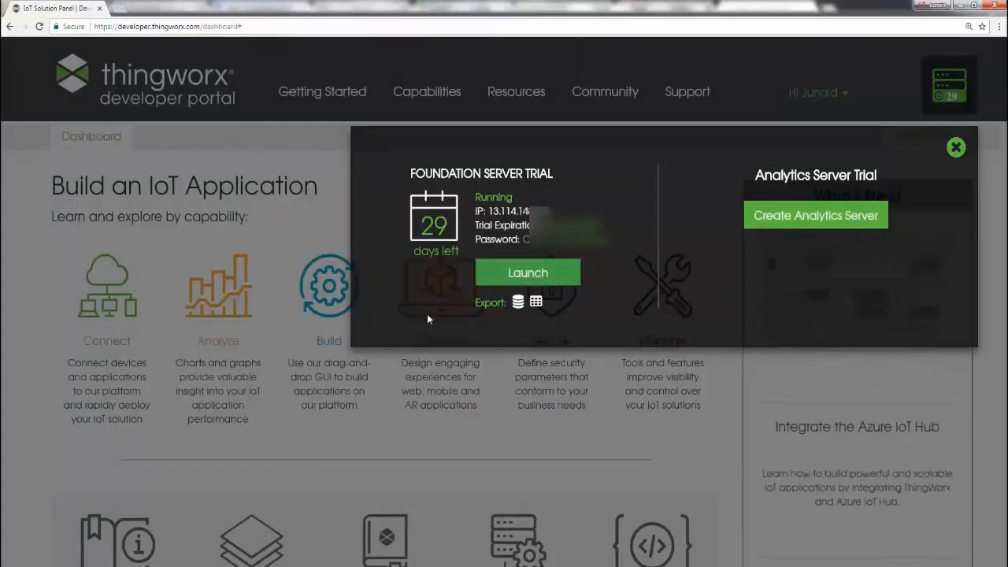
{"action": "mouse_move", "coordinate": [511, 284]}
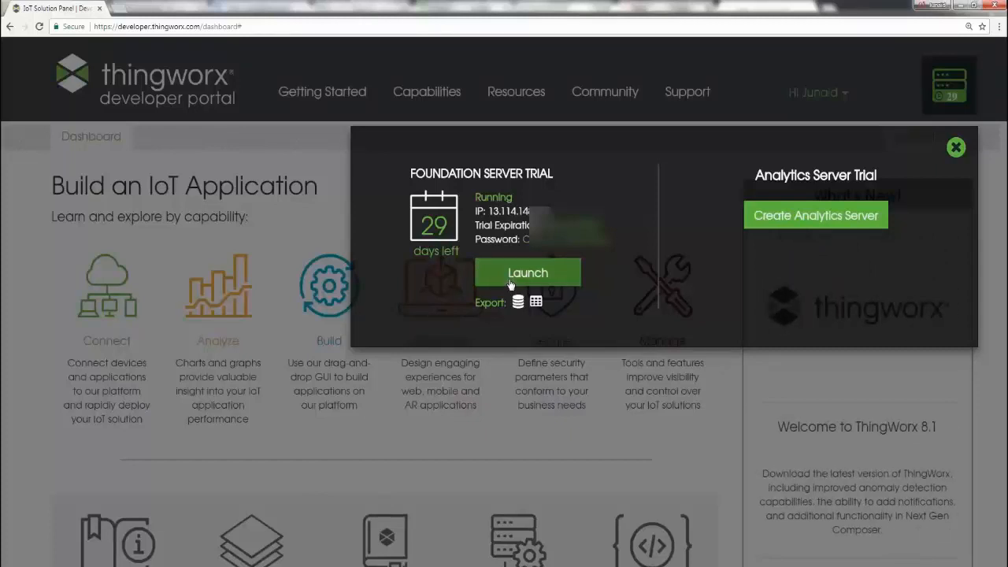
- Launch ThingWorx Composer from the running Foundation Server Trial panel
{"action": "left_click", "coordinate": [527, 272]}
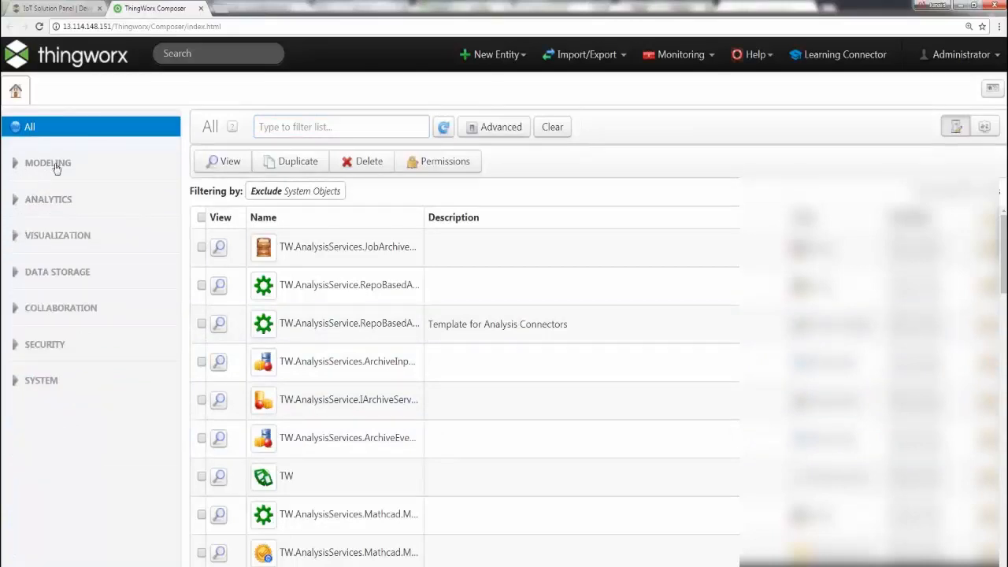
{"action": "mouse_move", "coordinate": [78, 275]}
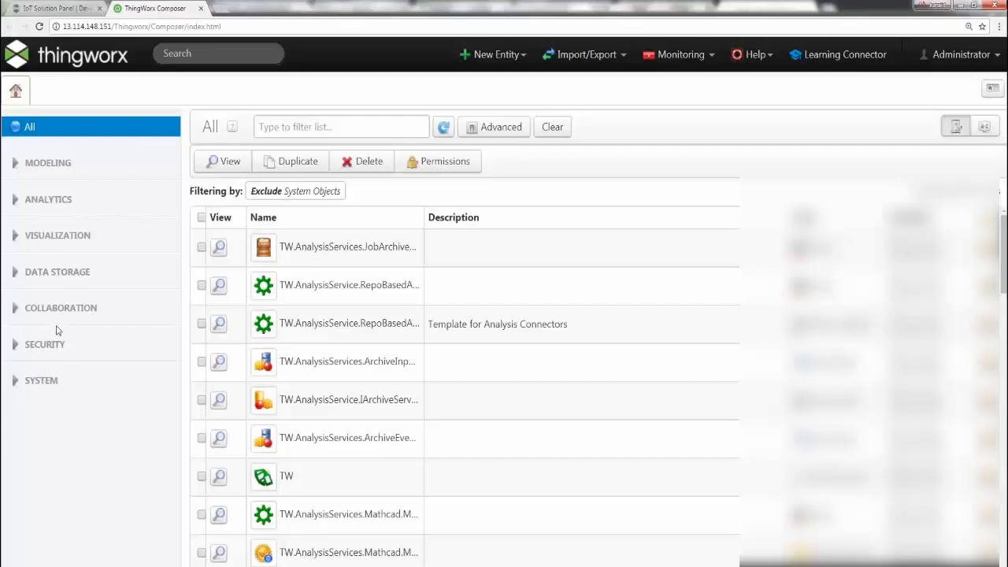
{"action": "mouse_move", "coordinate": [34, 387]}
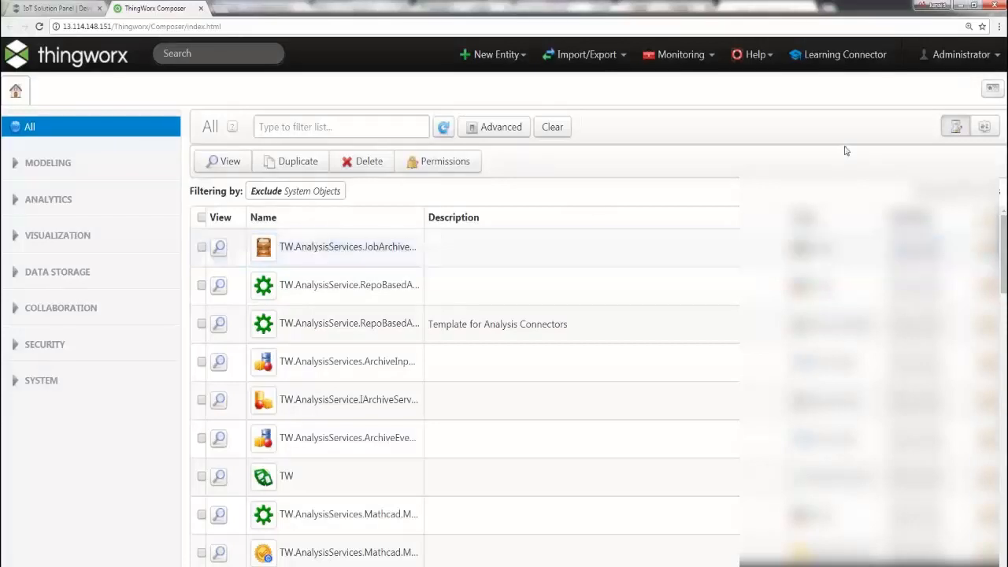
{"action": "mouse_move", "coordinate": [488, 77]}
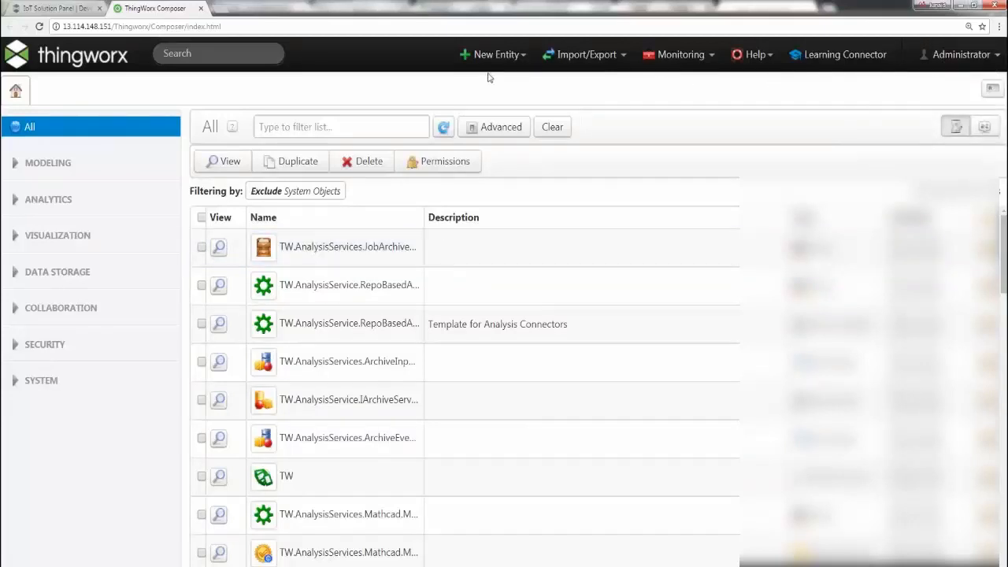
- Expand Modeling, clear the stray 'ghh' filter text, and list all Things
{"action": "left_click", "coordinate": [492, 54]}
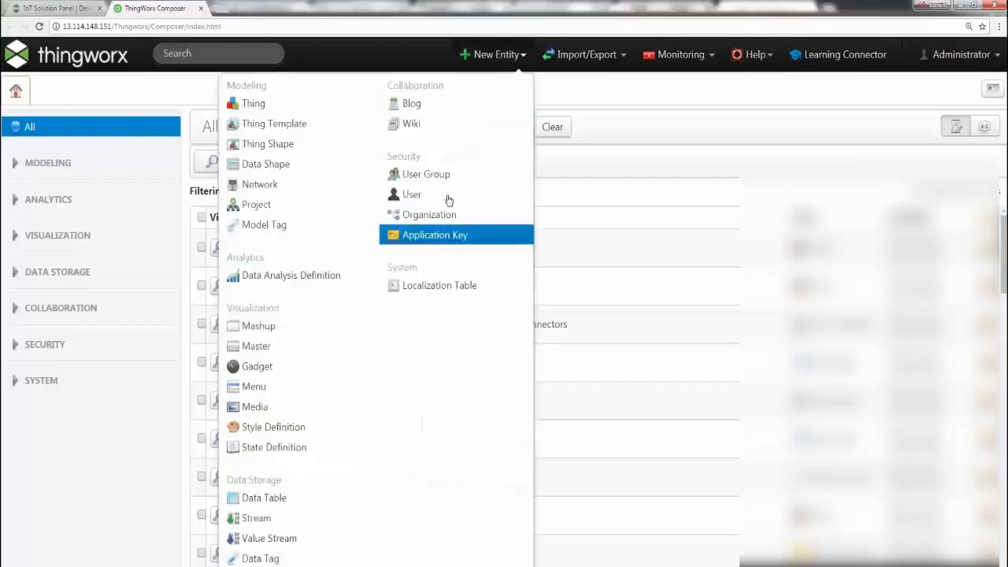
{"action": "left_click", "coordinate": [495, 55]}
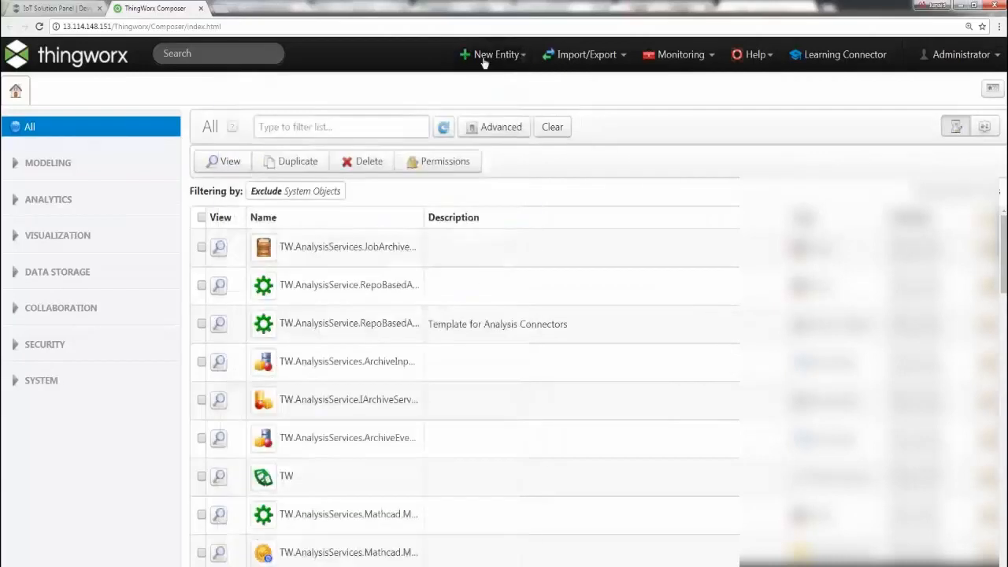
{"action": "left_click", "coordinate": [47, 162]}
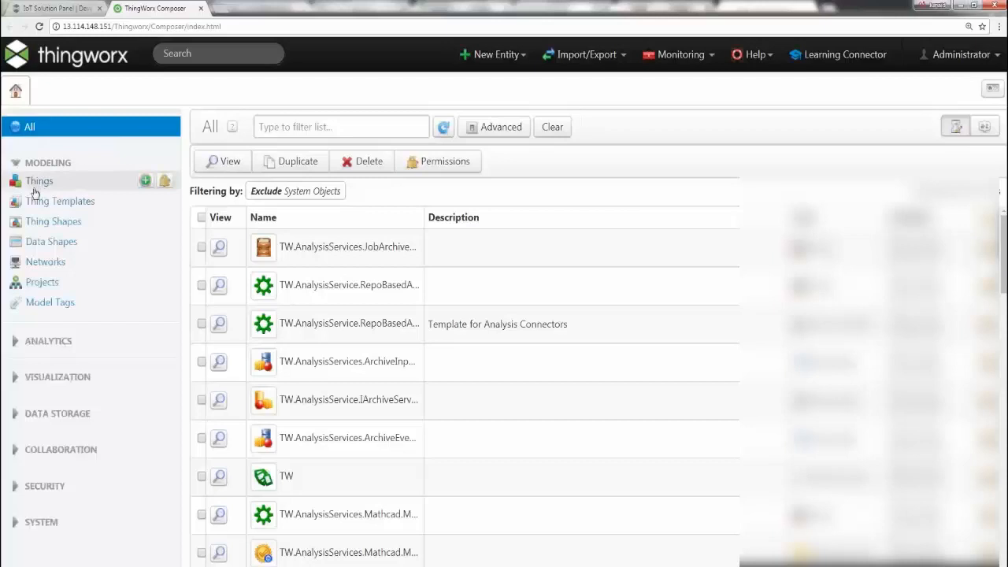
{"action": "type", "text": "ghh"}
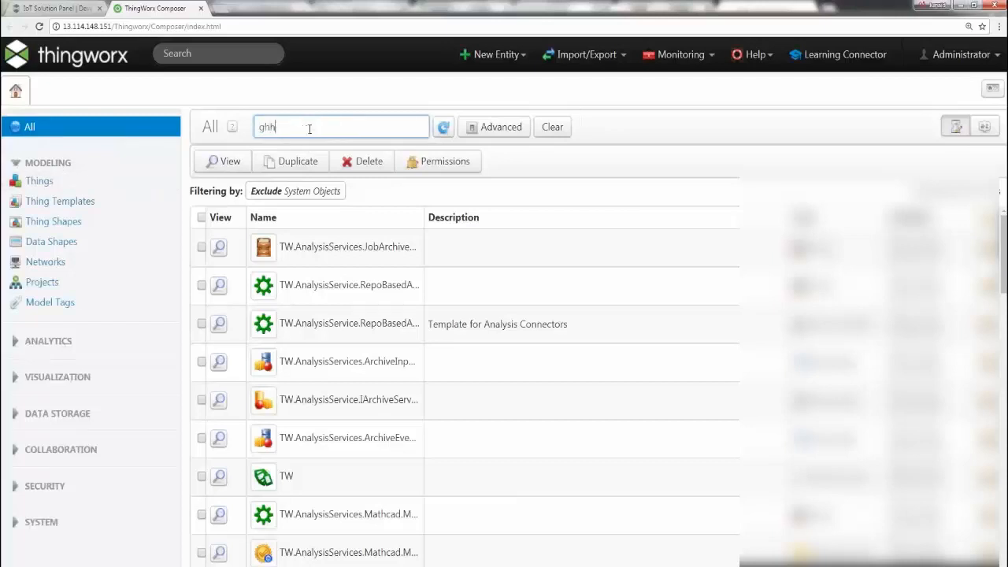
{"action": "left_click", "coordinate": [552, 127]}
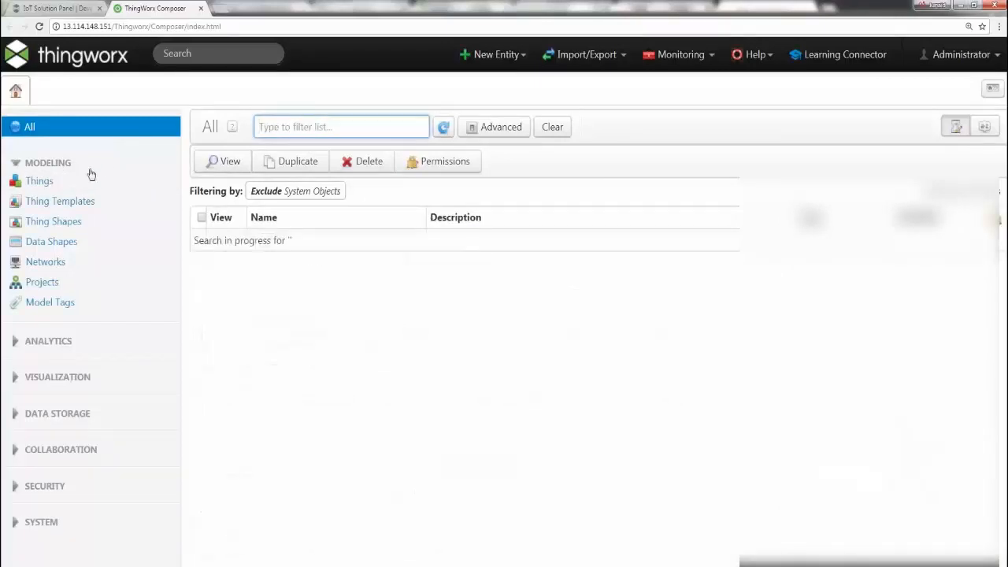
{"action": "left_click", "coordinate": [39, 180]}
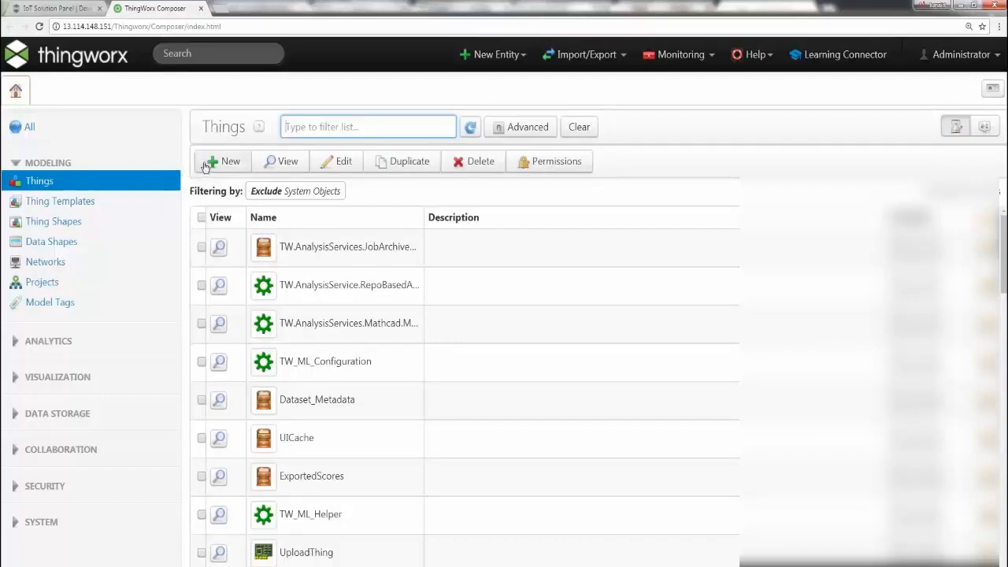
- Start a new Thing from the Things list toolbar
{"action": "left_click", "coordinate": [346, 246]}
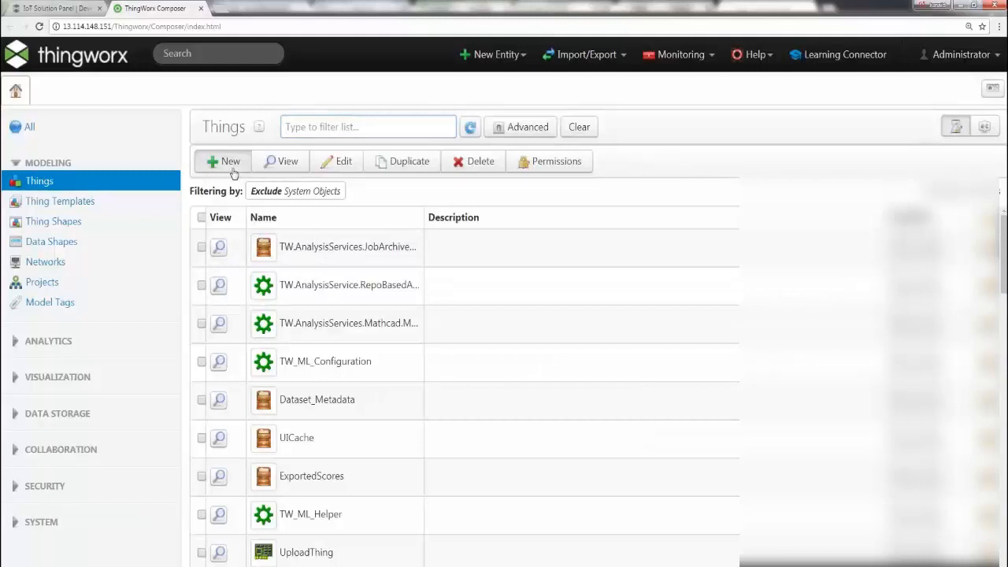
{"action": "left_click", "coordinate": [223, 160]}
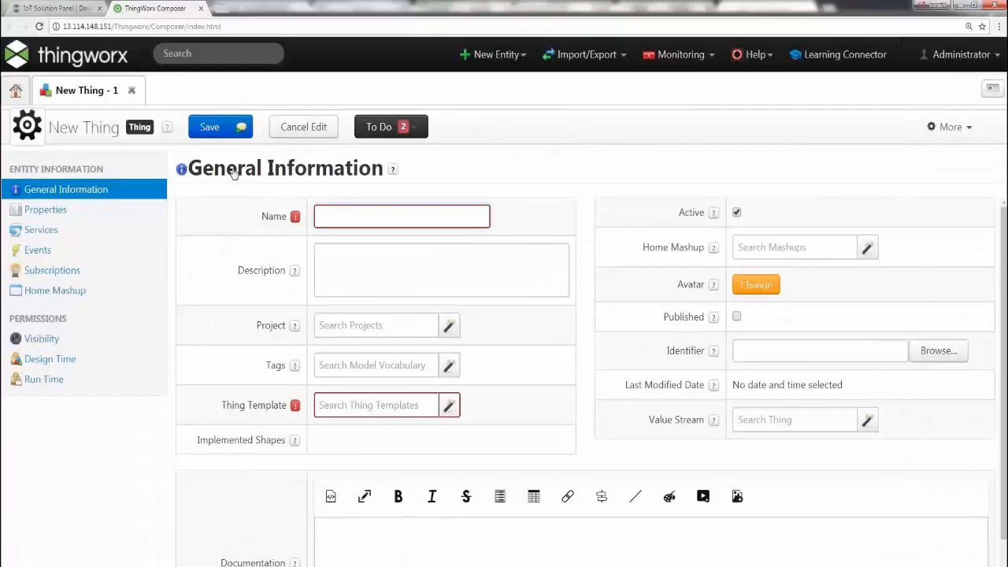
- Create Thing IOTDEVICE1 based on the RemoteThing template and save it
{"action": "type", "text": "IOTDEVI"}
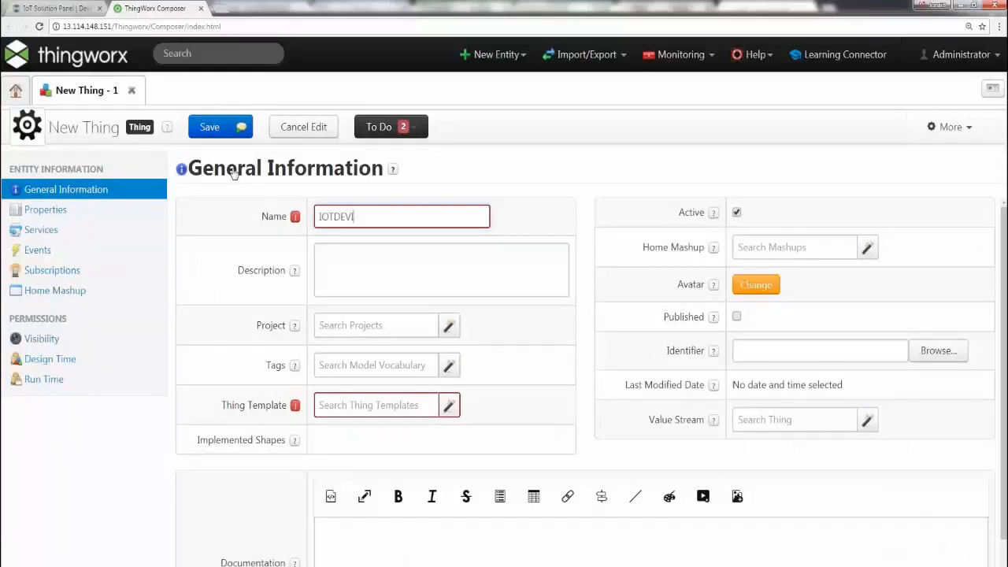
{"action": "type", "text": "CE1"}
{"action": "left_click", "coordinate": [376, 405]}
{"action": "type", "text": "remote"}
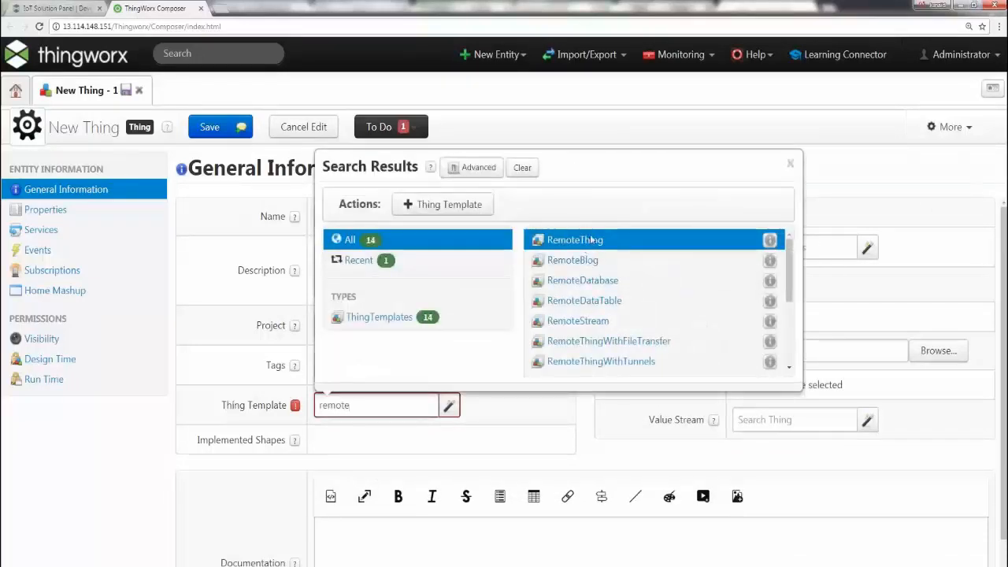
{"action": "left_click", "coordinate": [574, 240]}
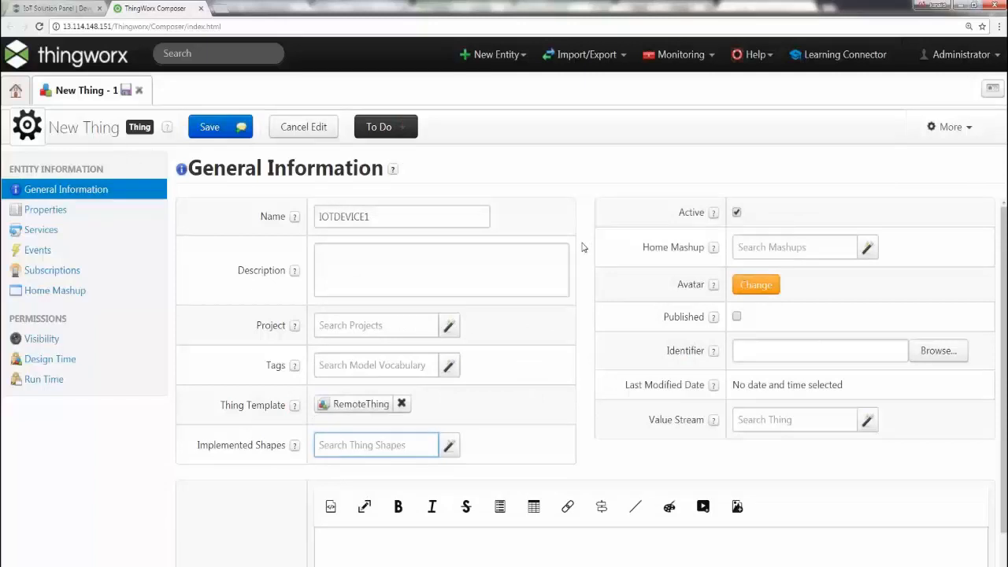
{"action": "mouse_move", "coordinate": [263, 202]}
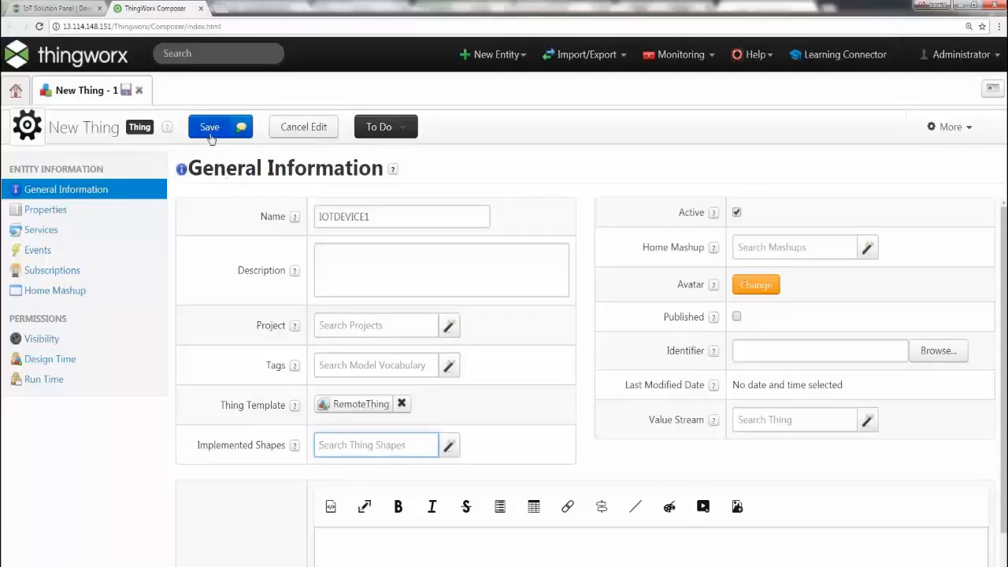
{"action": "left_click", "coordinate": [209, 127]}
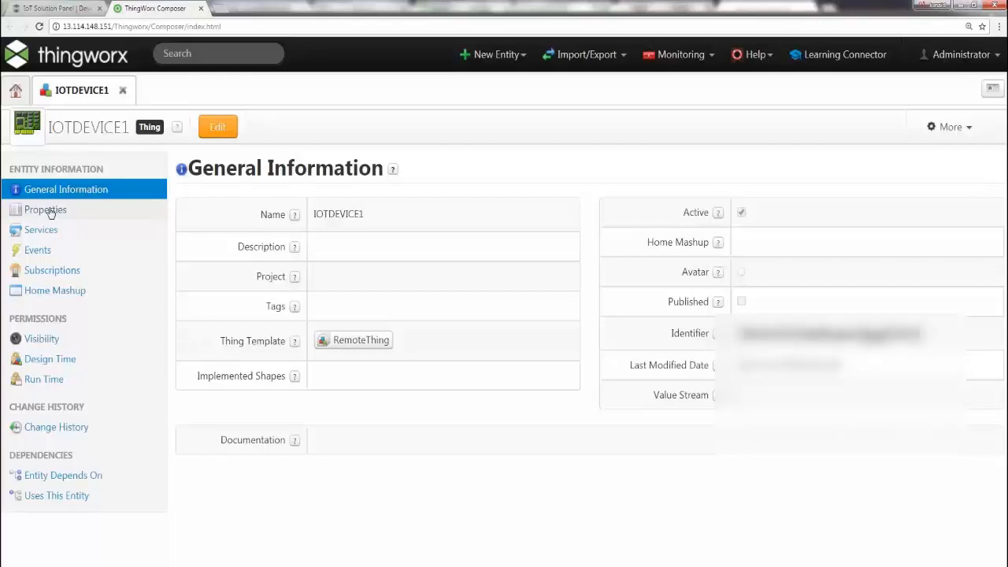
- Show IOTDEVICE1's Properties page, listing only inherited isConnected and lastConnection
{"action": "left_click", "coordinate": [45, 209]}
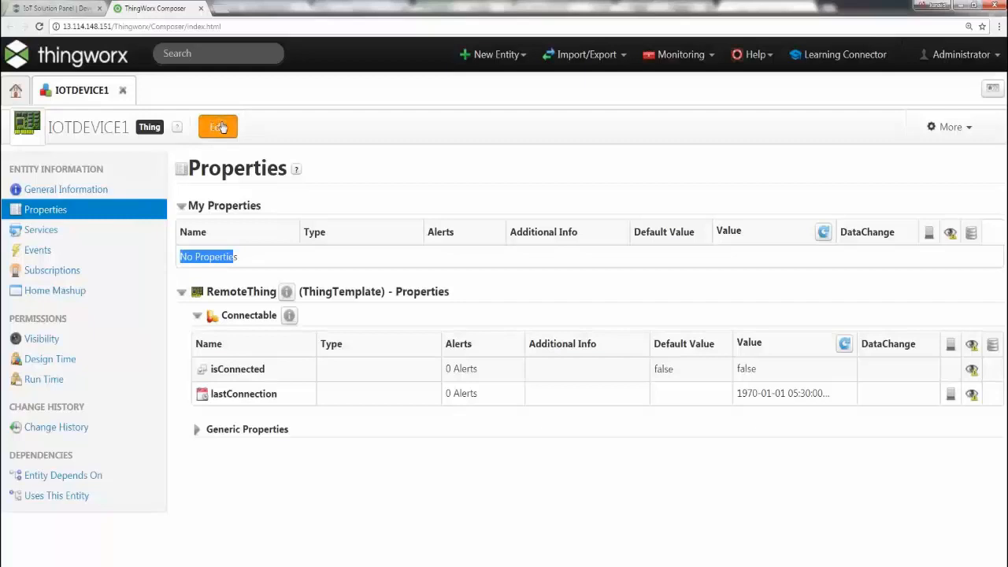
- Enter edit mode and add a property named Ismotion with NUMBER base type
{"action": "left_click", "coordinate": [218, 127]}
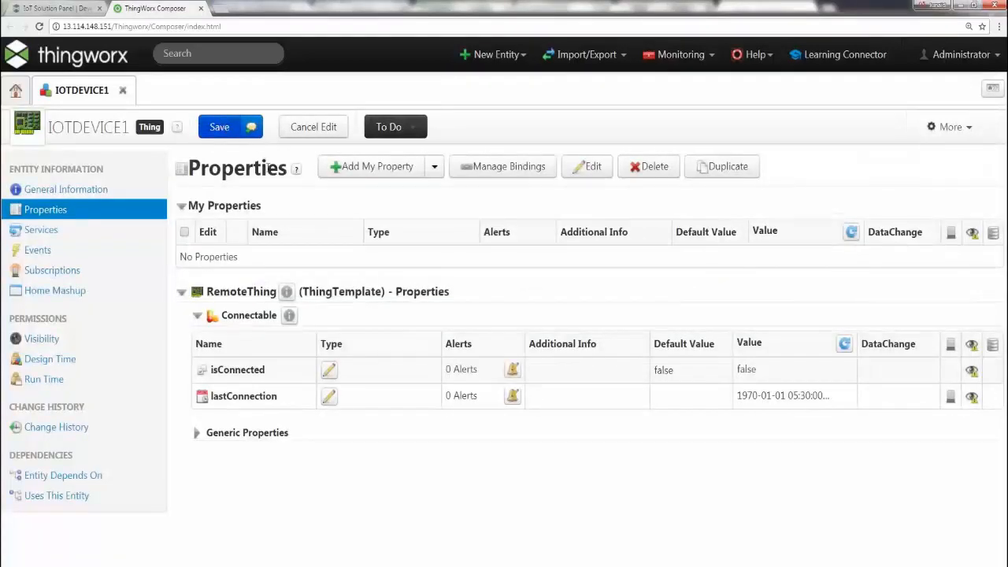
{"action": "mouse_move", "coordinate": [382, 169]}
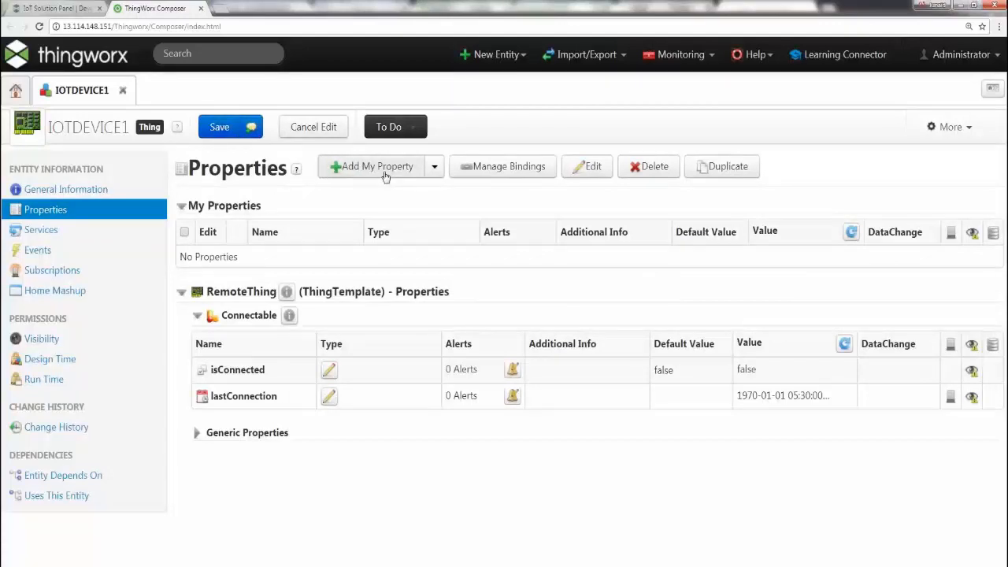
{"action": "left_click", "coordinate": [376, 166]}
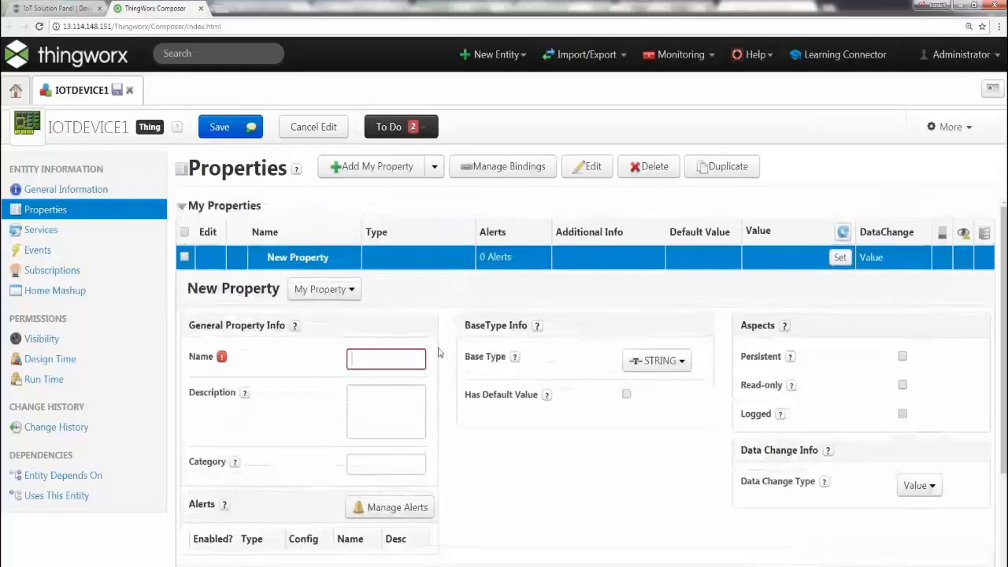
{"action": "type", "text": "smotion"}
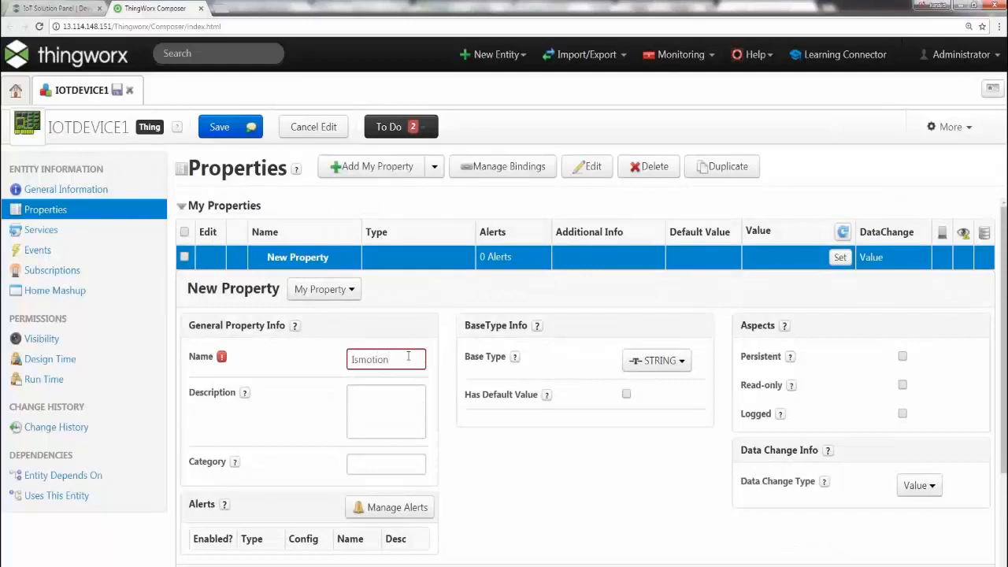
{"action": "mouse_move", "coordinate": [539, 382]}
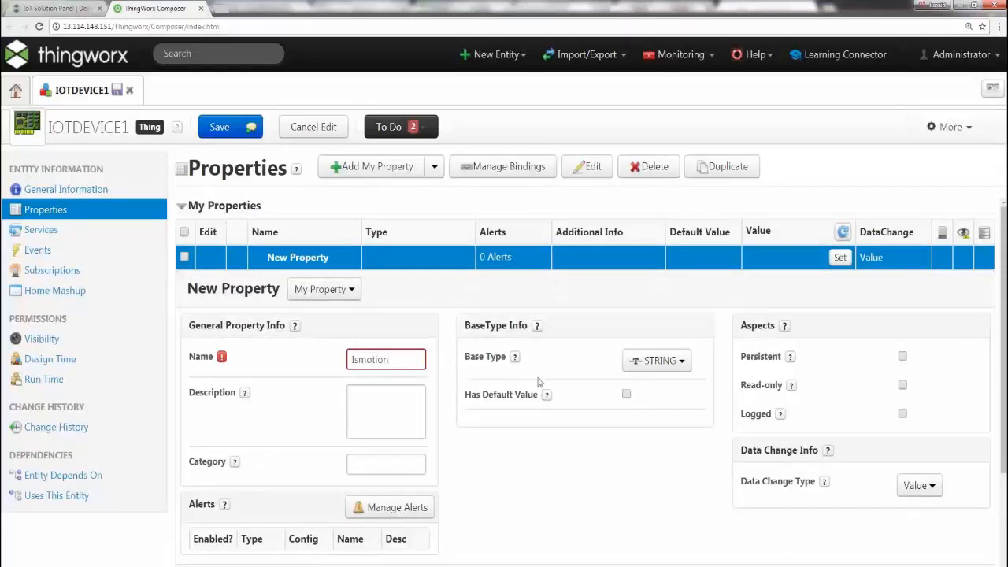
{"action": "left_click", "coordinate": [657, 360]}
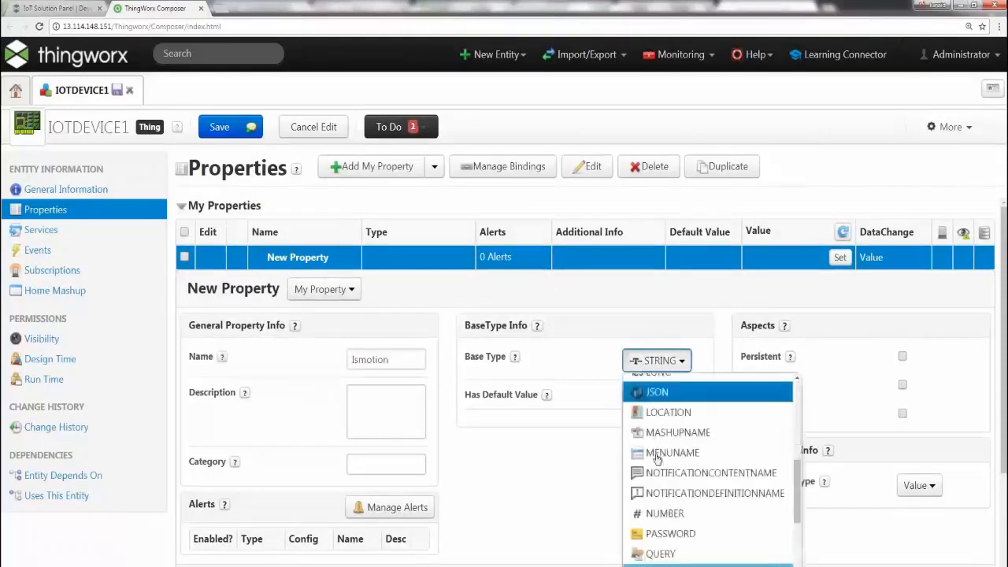
{"action": "left_click", "coordinate": [664, 512]}
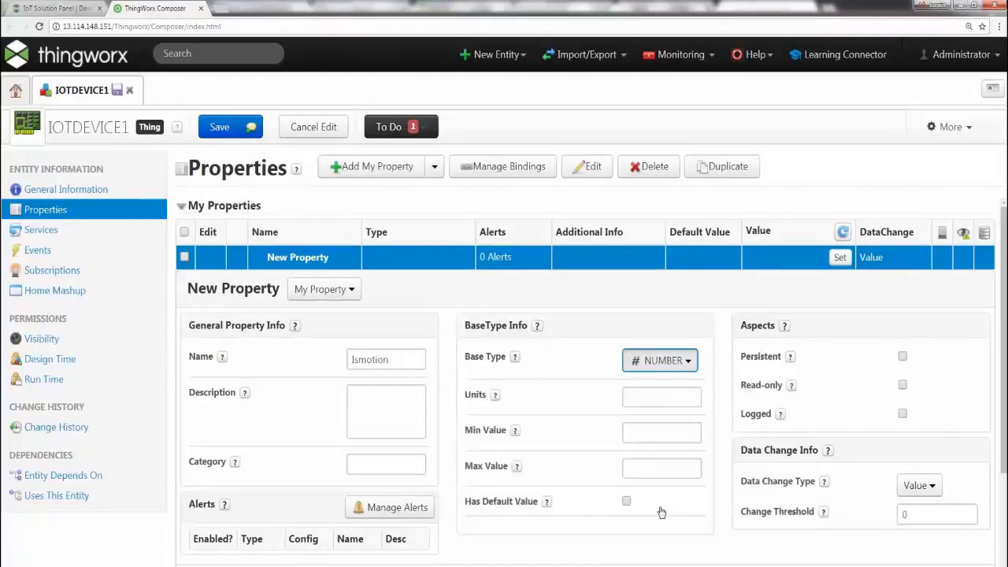
{"action": "scroll", "scroll_direction": "down", "scroll_amount": 3}
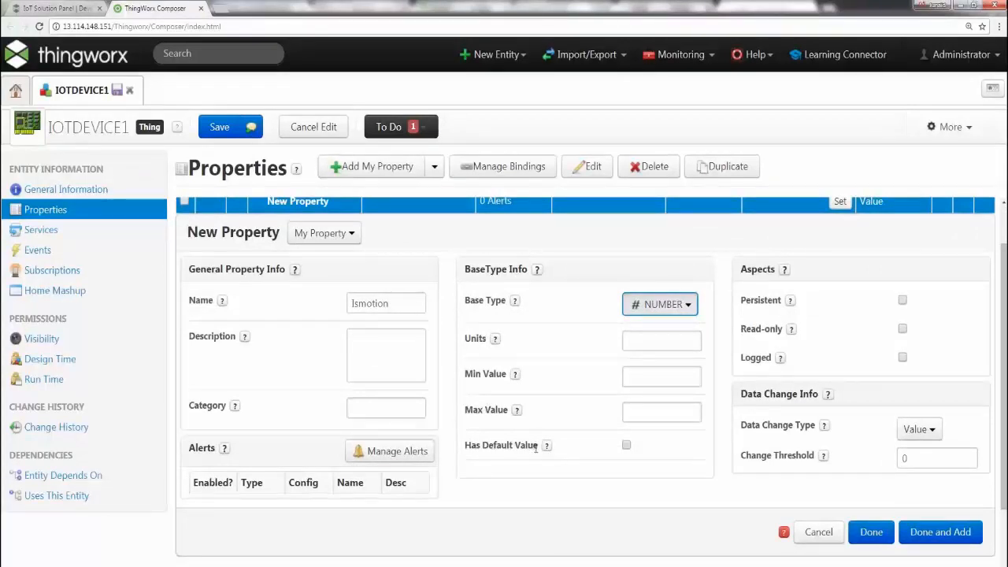
{"action": "mouse_move", "coordinate": [821, 475]}
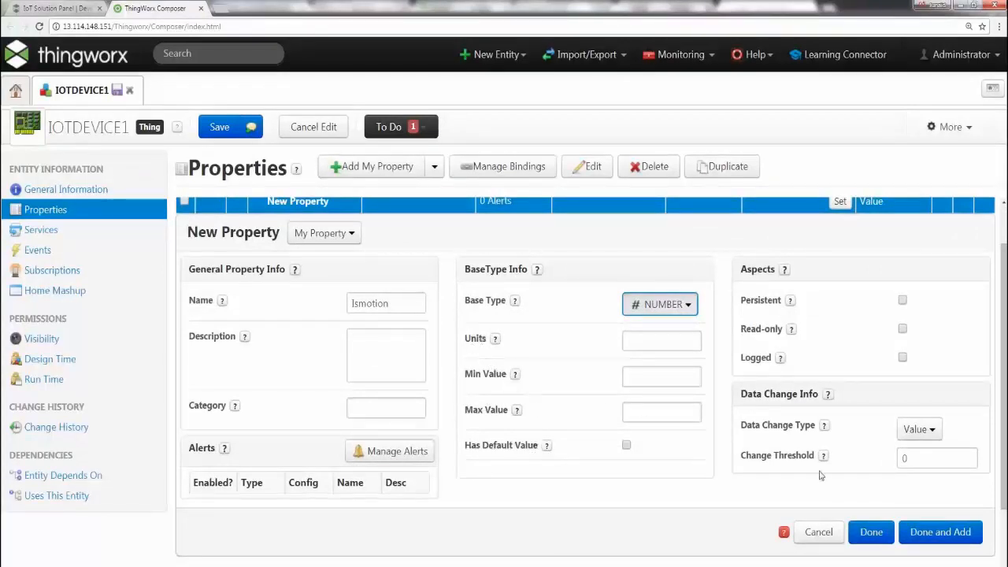
{"action": "mouse_move", "coordinate": [884, 505]}
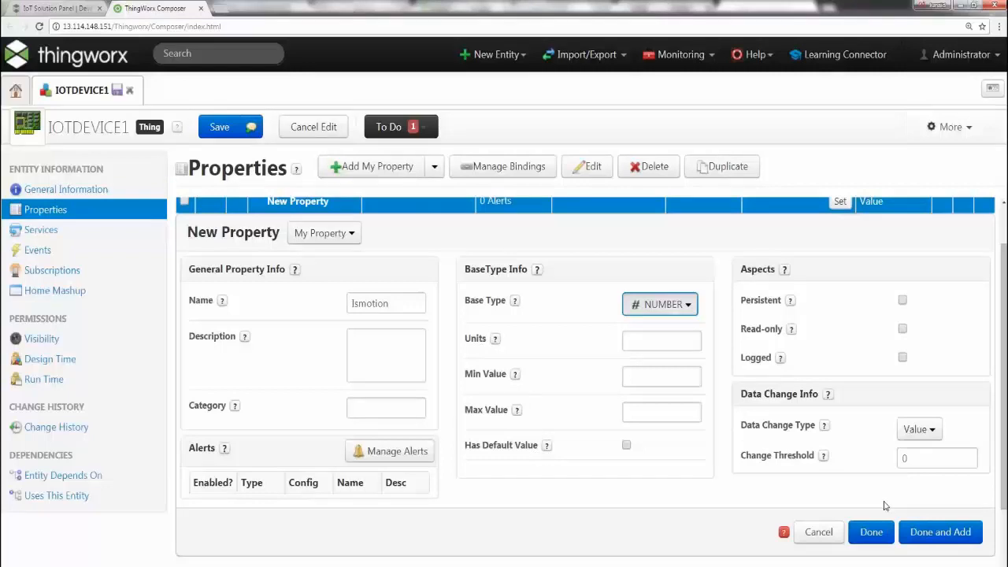
{"action": "mouse_move", "coordinate": [698, 495]}
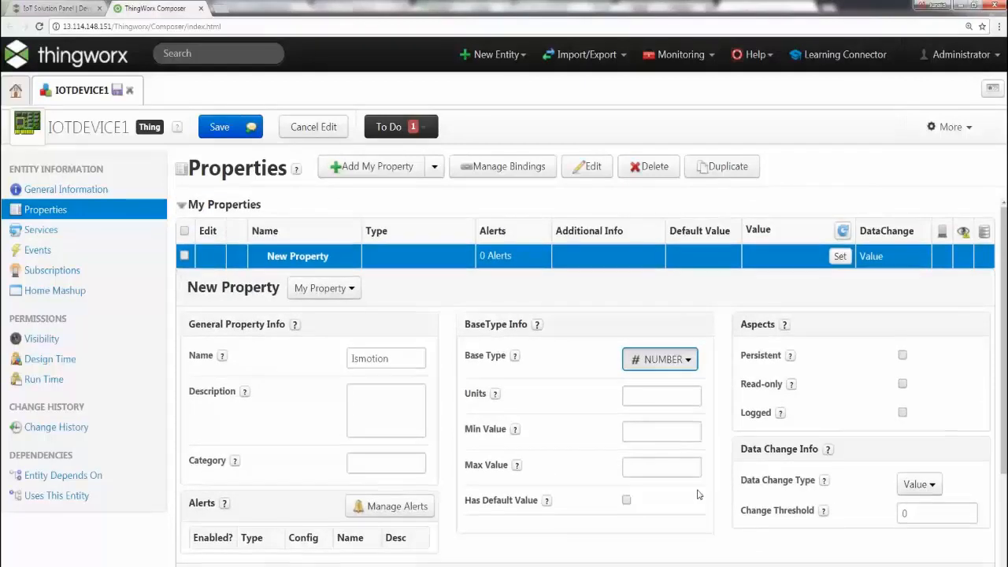
{"action": "scroll", "scroll_direction": "down", "scroll_amount": 3}
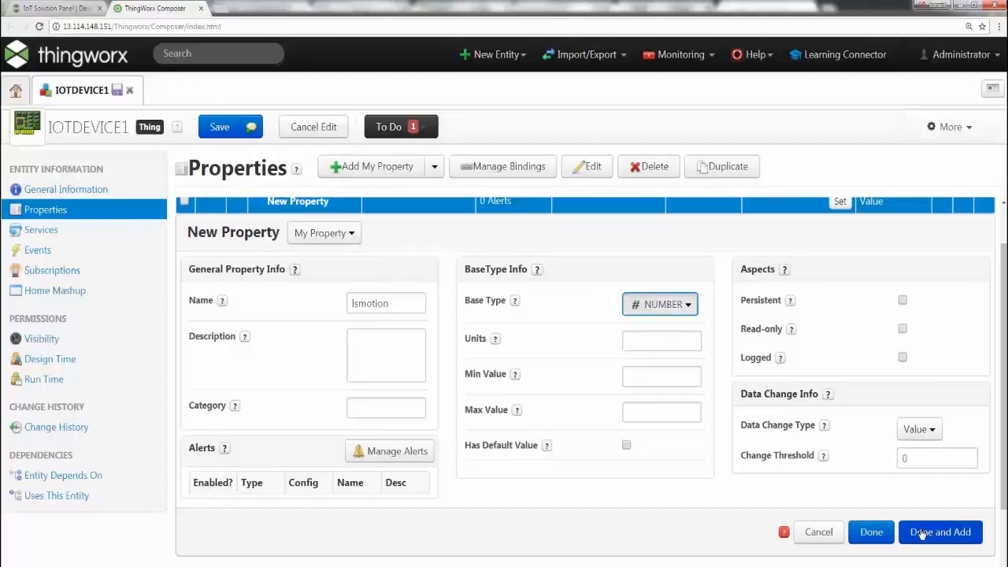
- Confirm Ismotion and add a second NUMBER property named Islight
{"action": "left_click", "coordinate": [940, 531]}
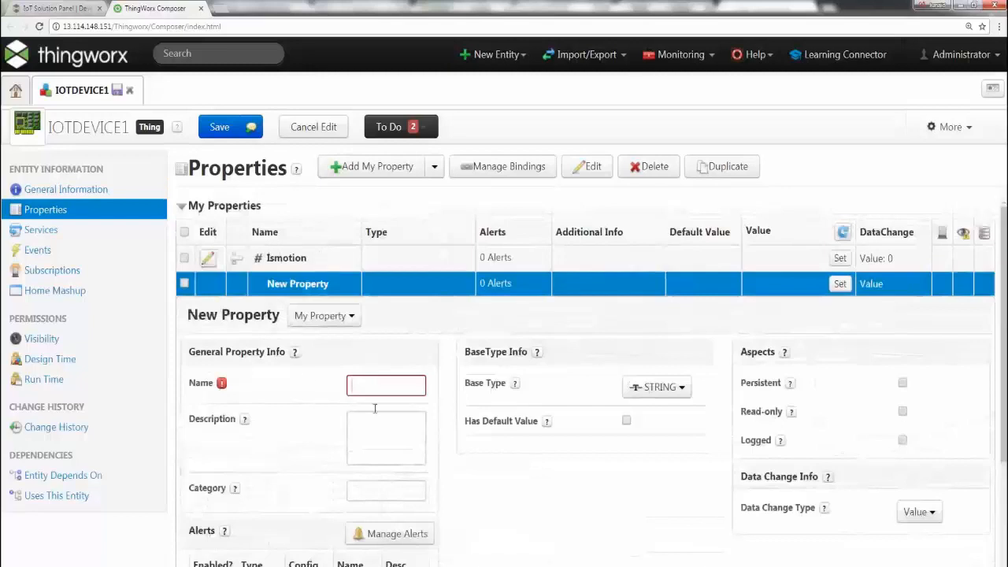
{"action": "scroll", "scroll_direction": "down", "scroll_amount": 3}
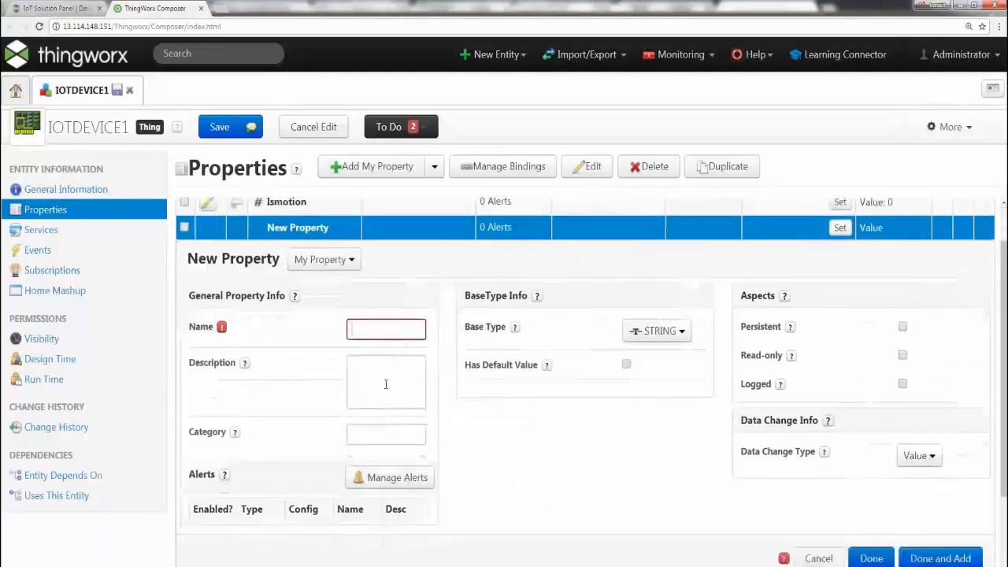
{"action": "type", "text": "Islight"}
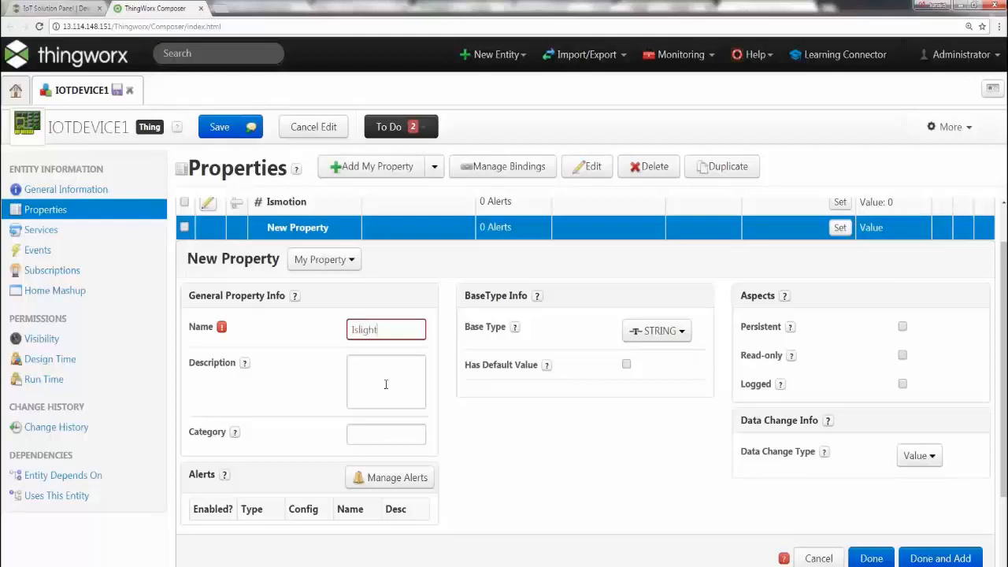
{"action": "left_click", "coordinate": [656, 330]}
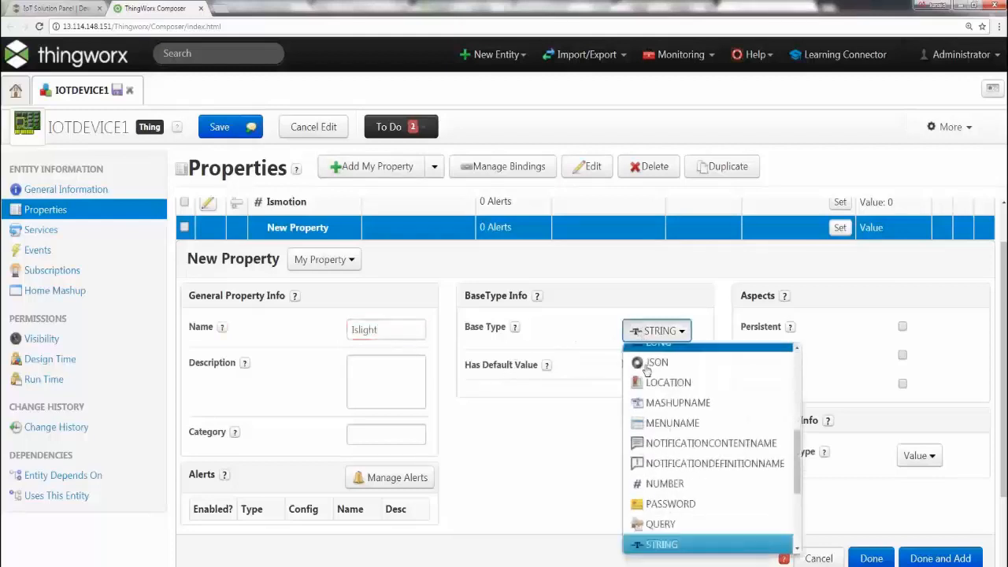
{"action": "left_click", "coordinate": [665, 483]}
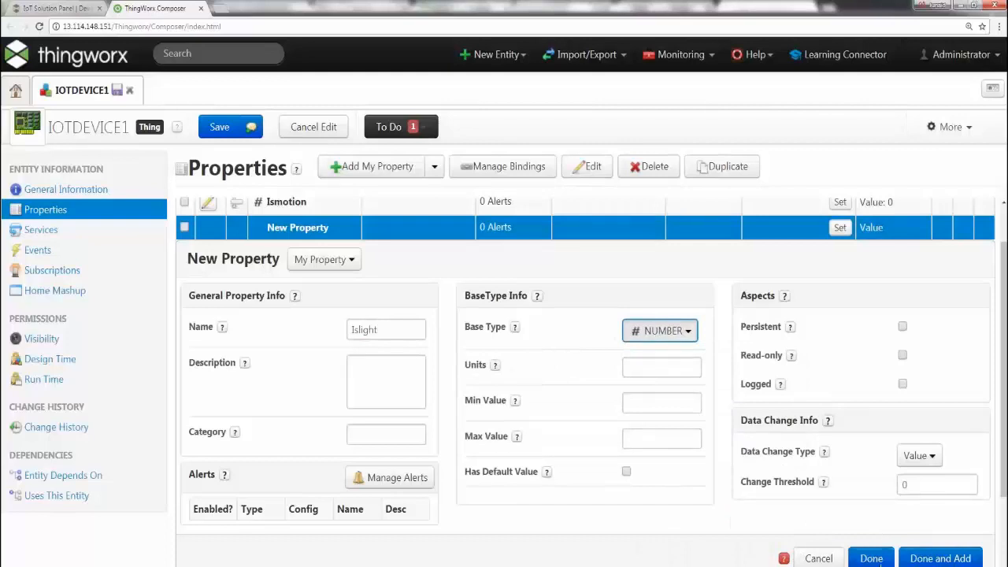
{"action": "left_click", "coordinate": [870, 558]}
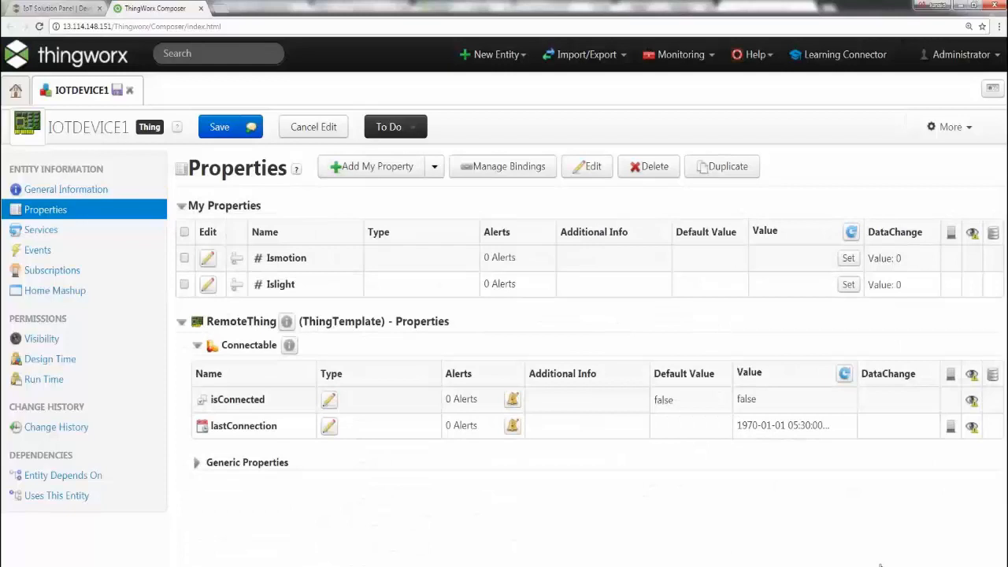
{"action": "mouse_move", "coordinate": [301, 295]}
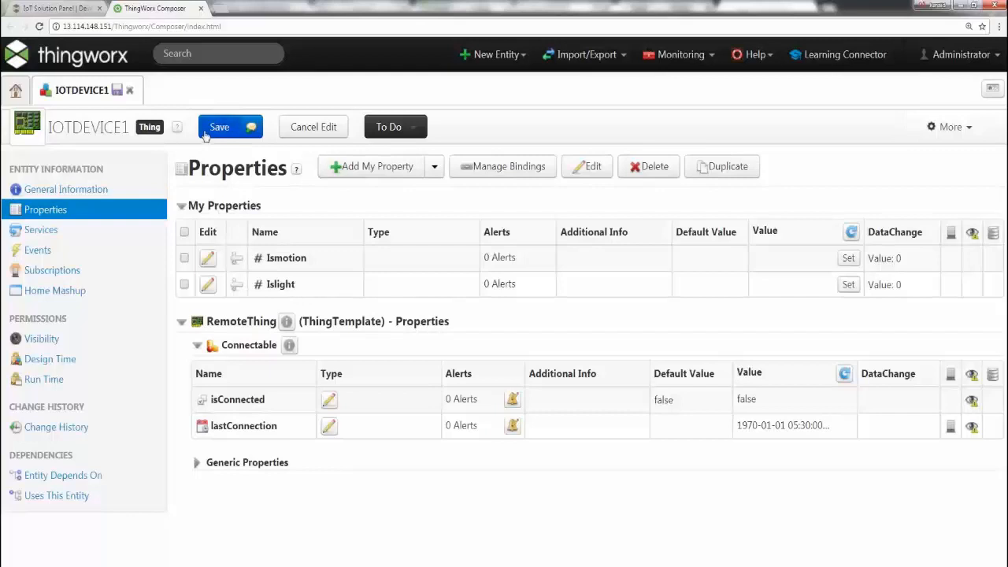
- Save IOTDEVICE1 so the Ismotion and Islight properties are stored at 0.0
{"action": "left_click", "coordinate": [219, 127]}
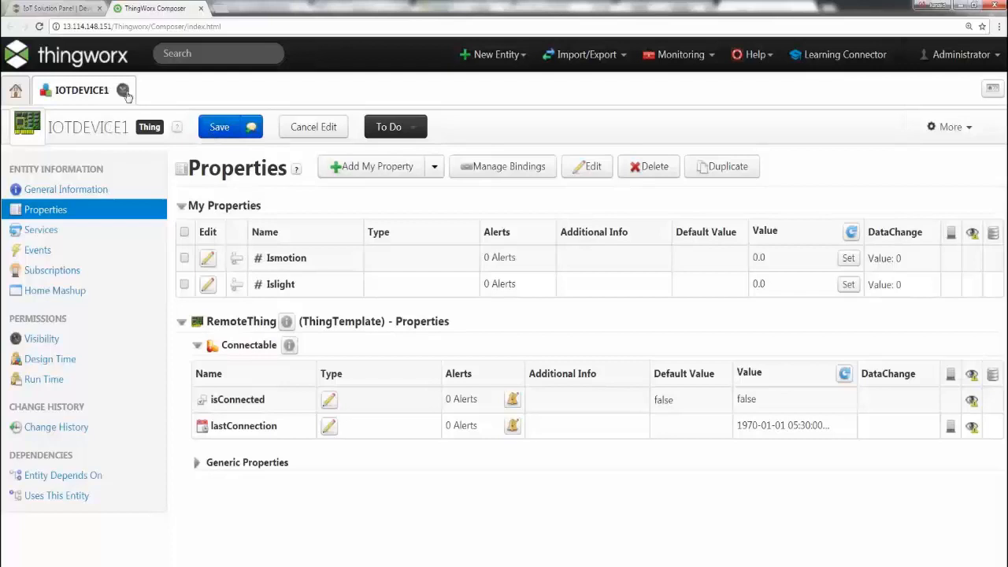
{"action": "left_click", "coordinate": [124, 90]}
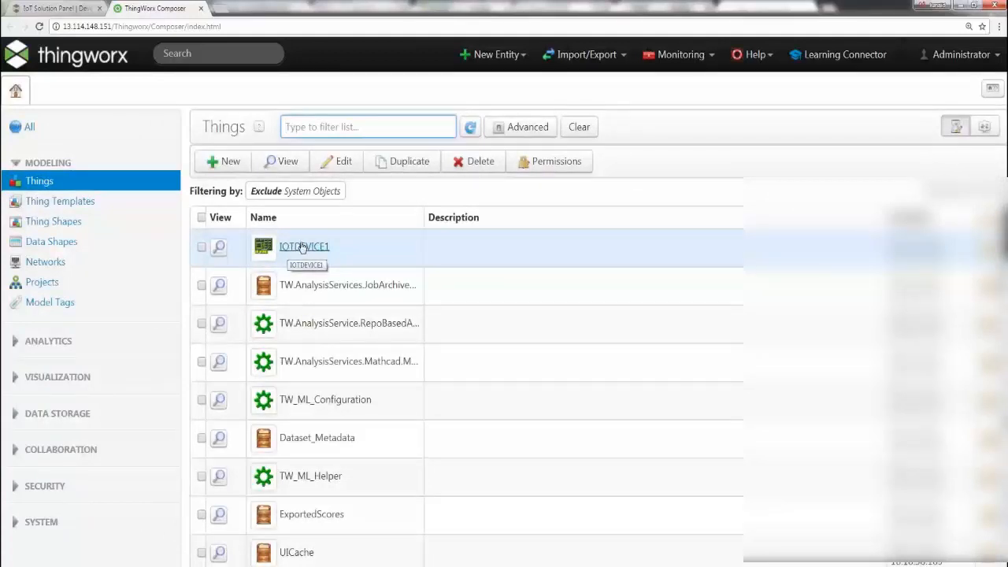
{"action": "left_click", "coordinate": [304, 246]}
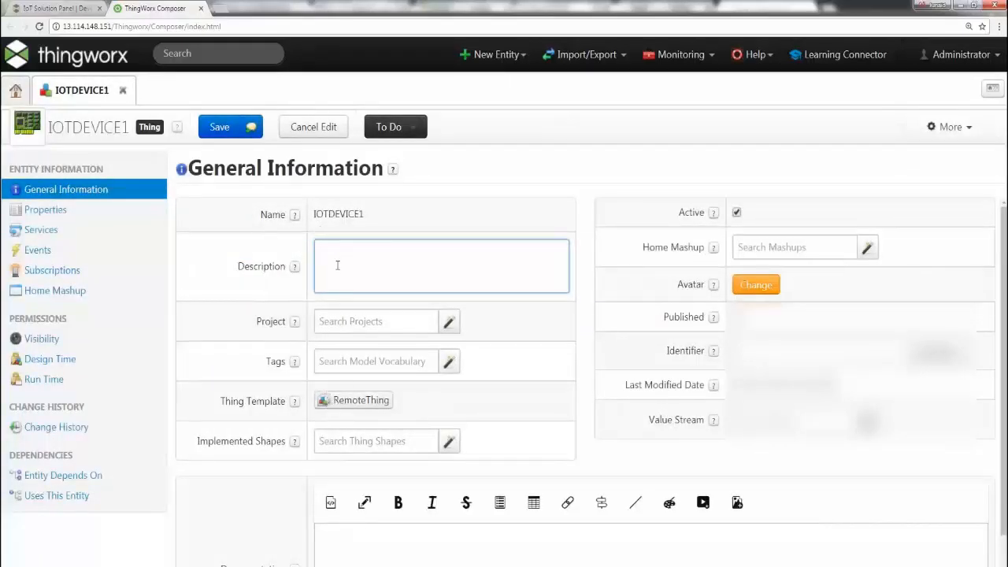
{"action": "left_click", "coordinate": [45, 209]}
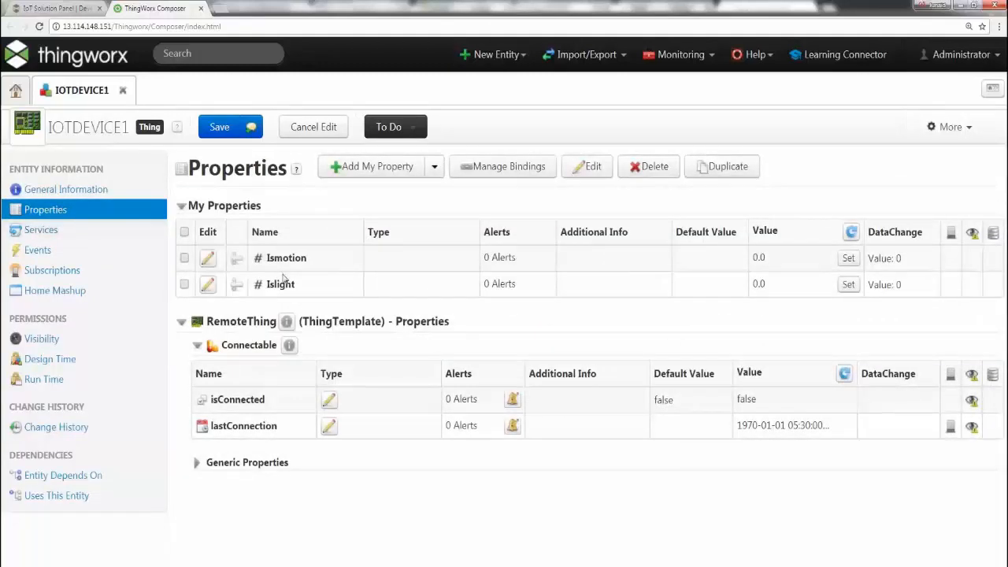
{"action": "mouse_move", "coordinate": [791, 256]}
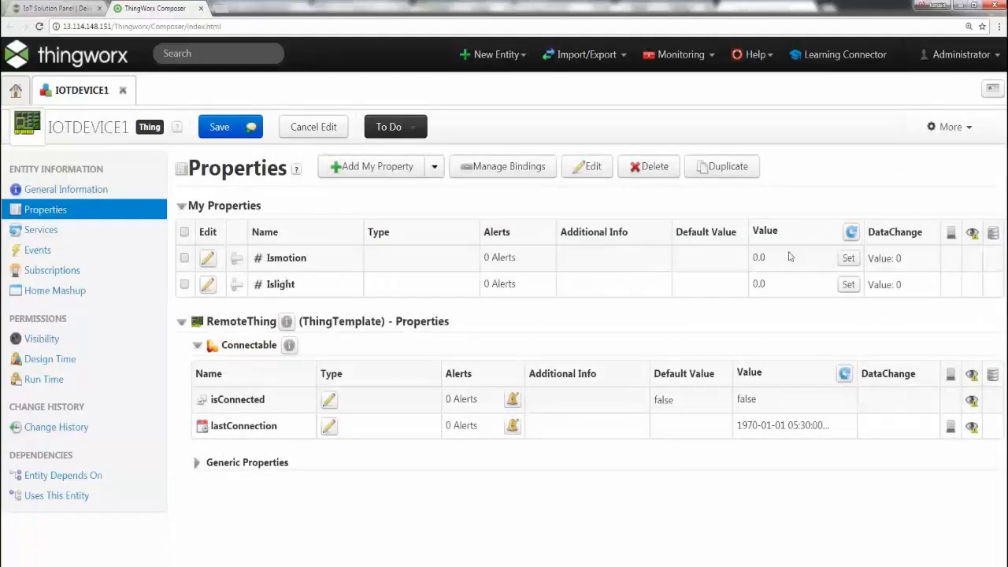
{"action": "mouse_move", "coordinate": [784, 267]}
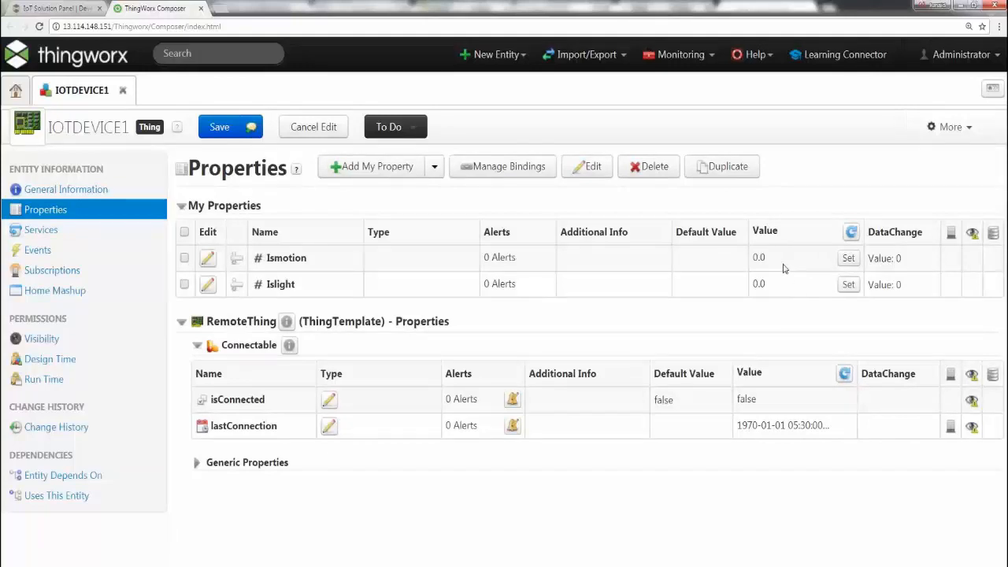